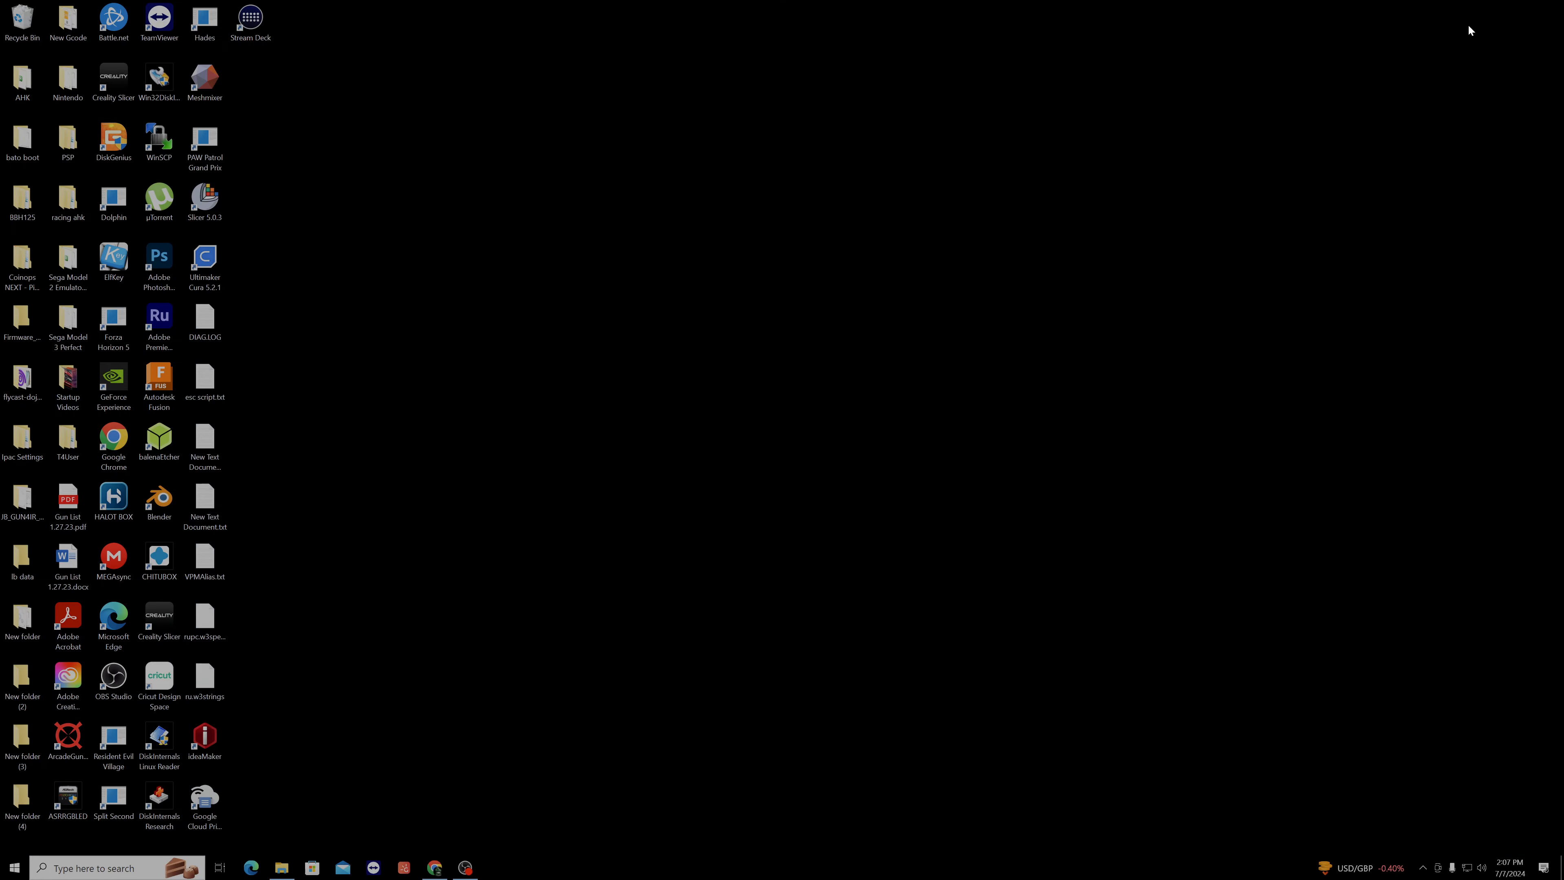
- Bring the File Explorer window on the Transformers2 folder to the front
click(281, 866)
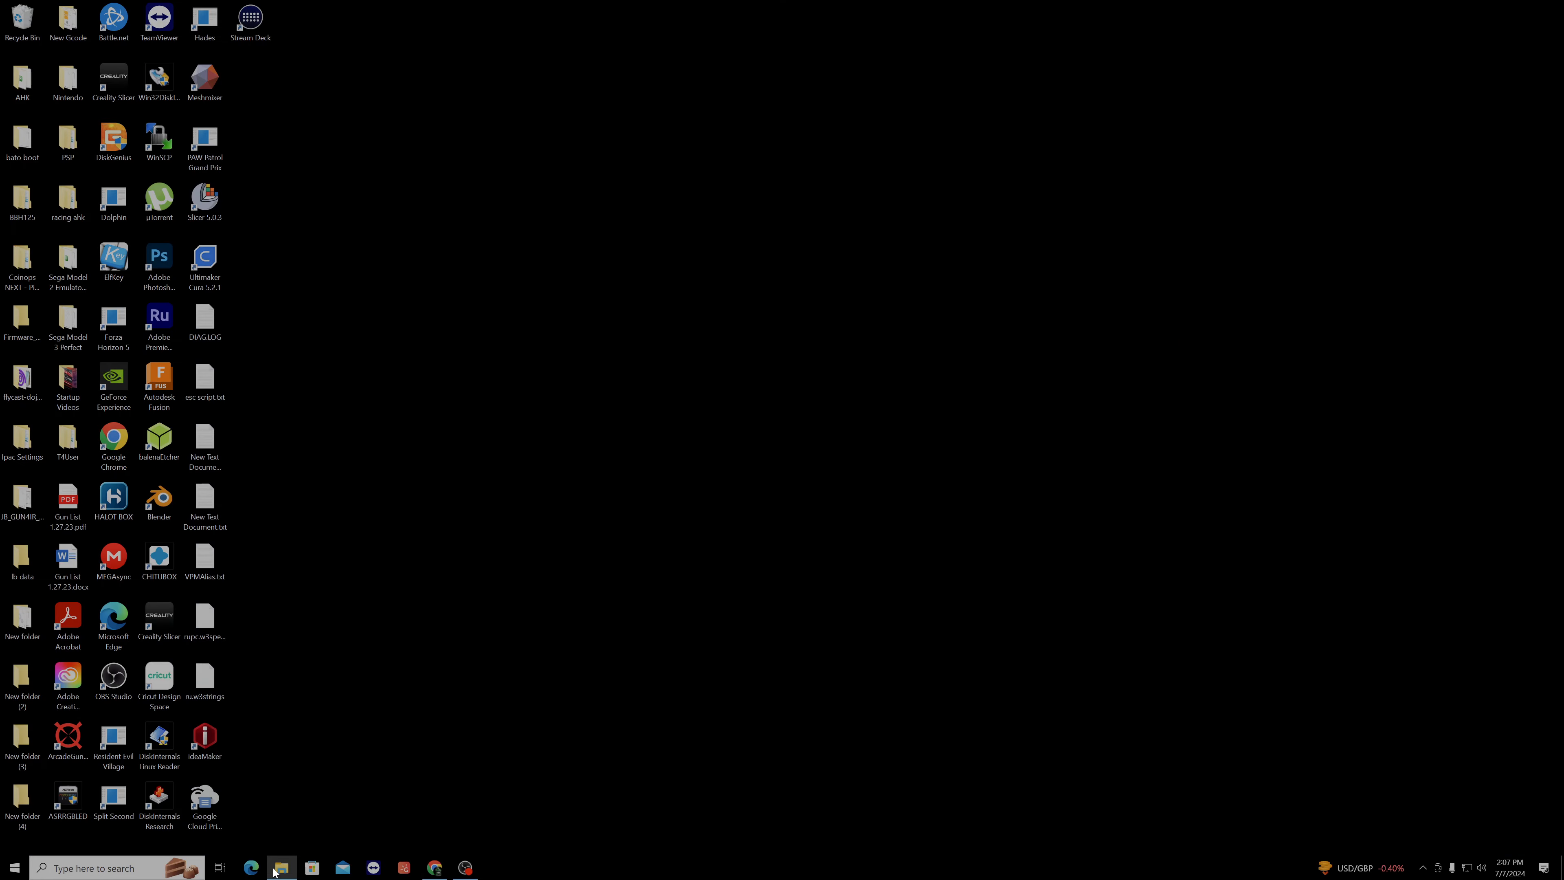
click(281, 866)
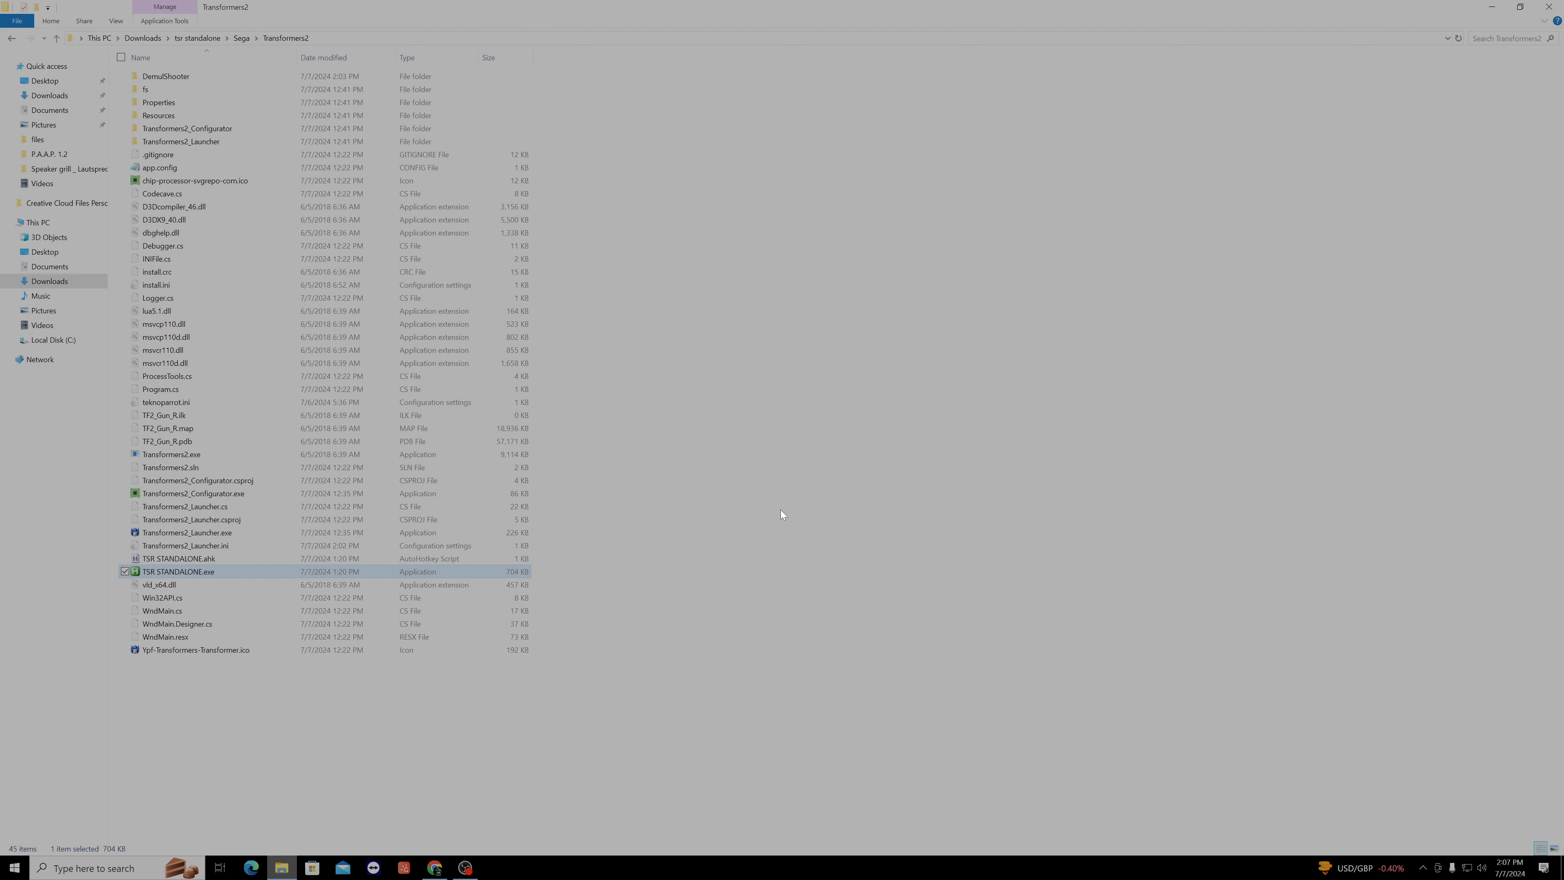
mouse_move(610, 489)
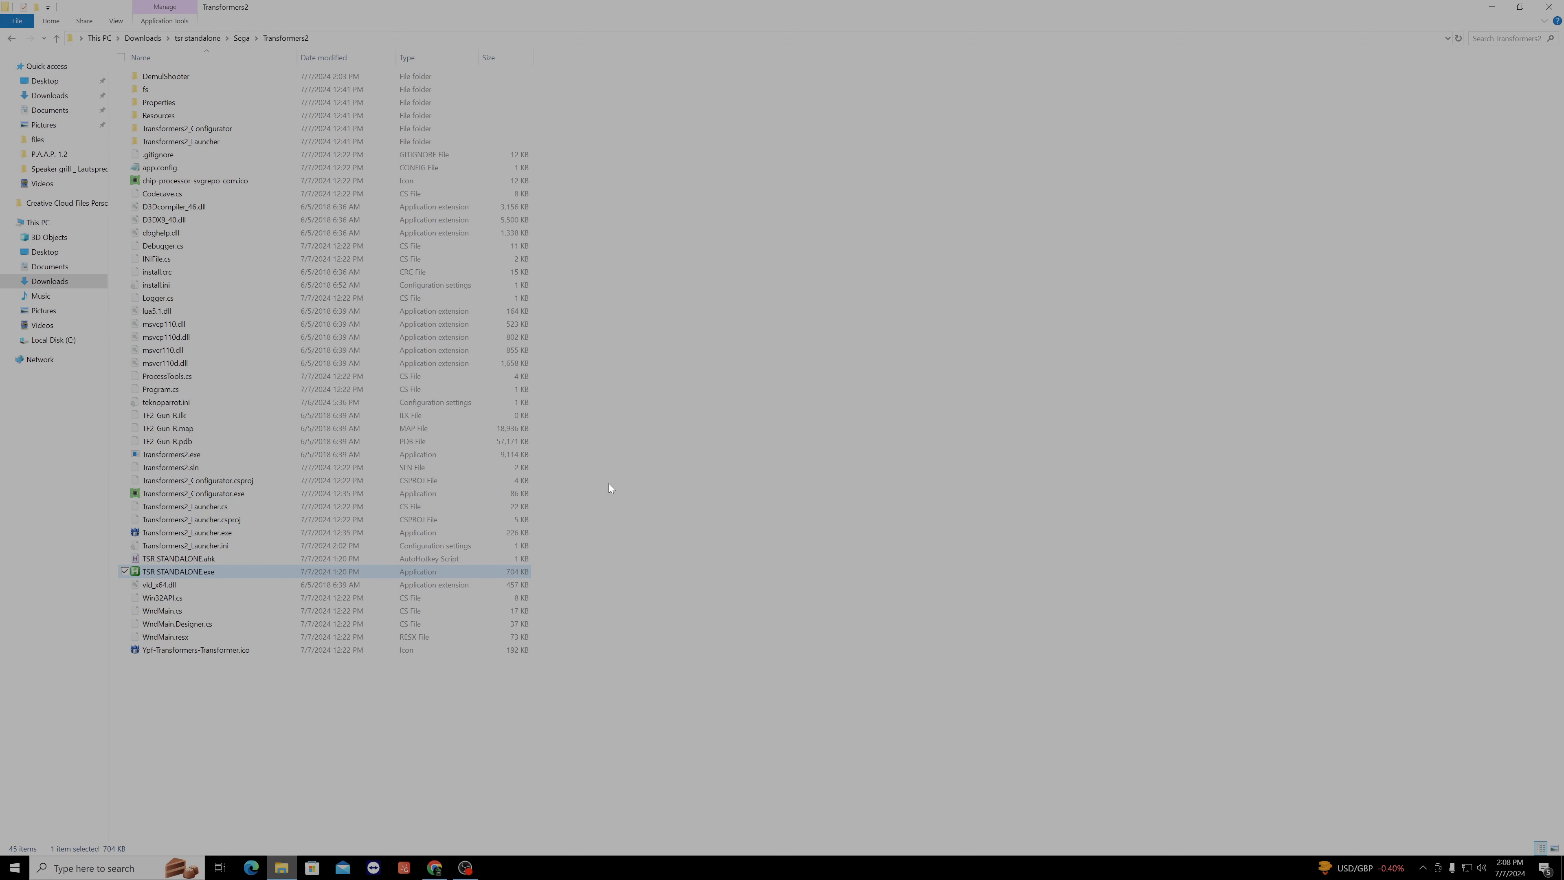
mouse_move(194, 493)
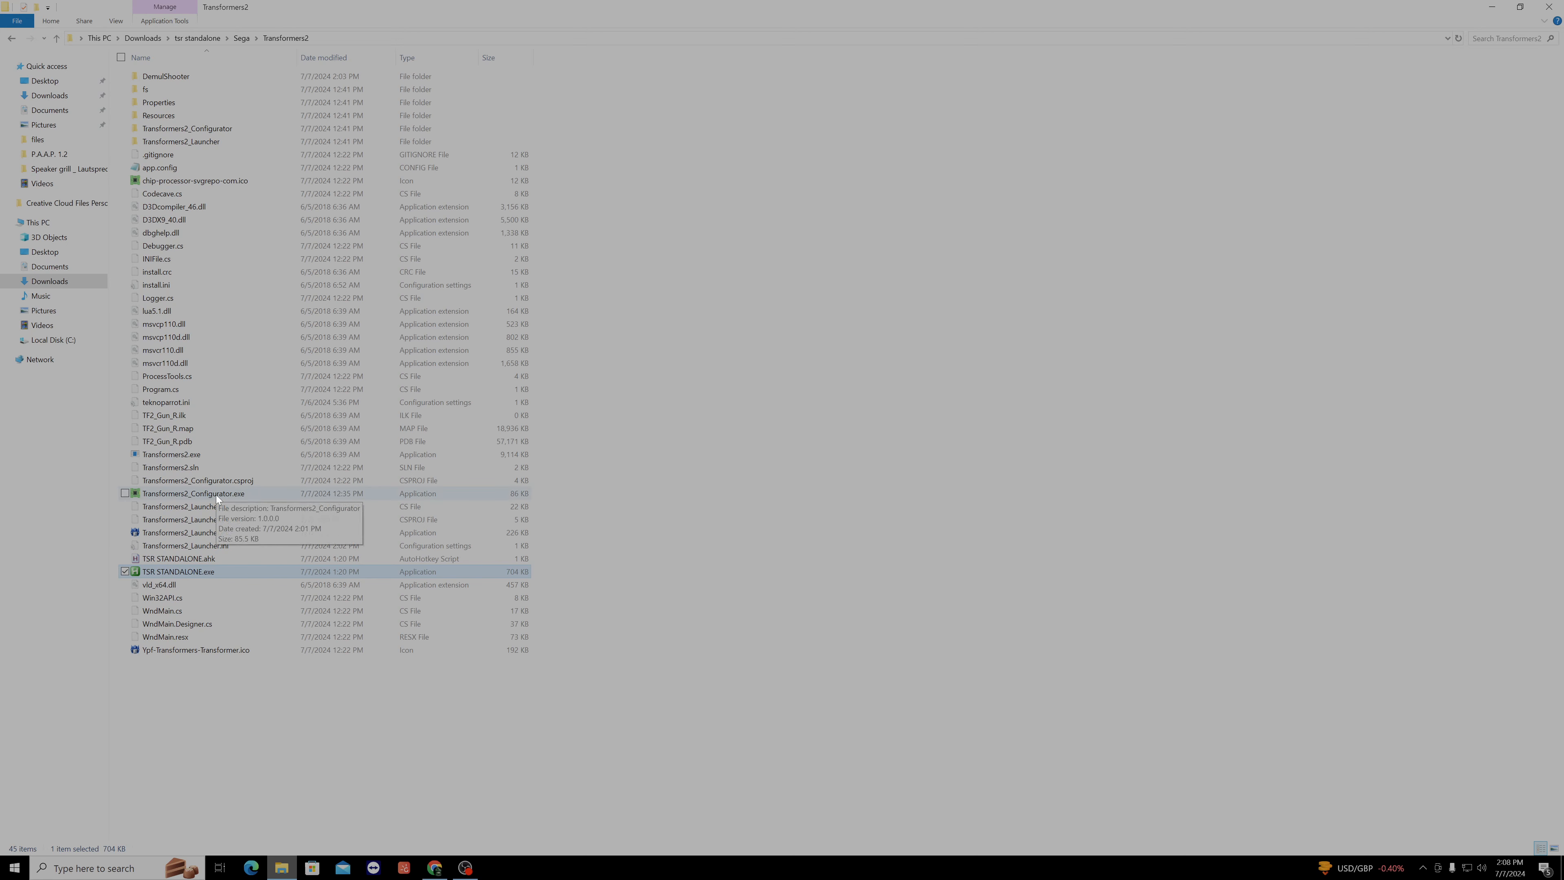
- Run Transformers2_Configurator.exe and choose a different display resolution
double_click(195, 493)
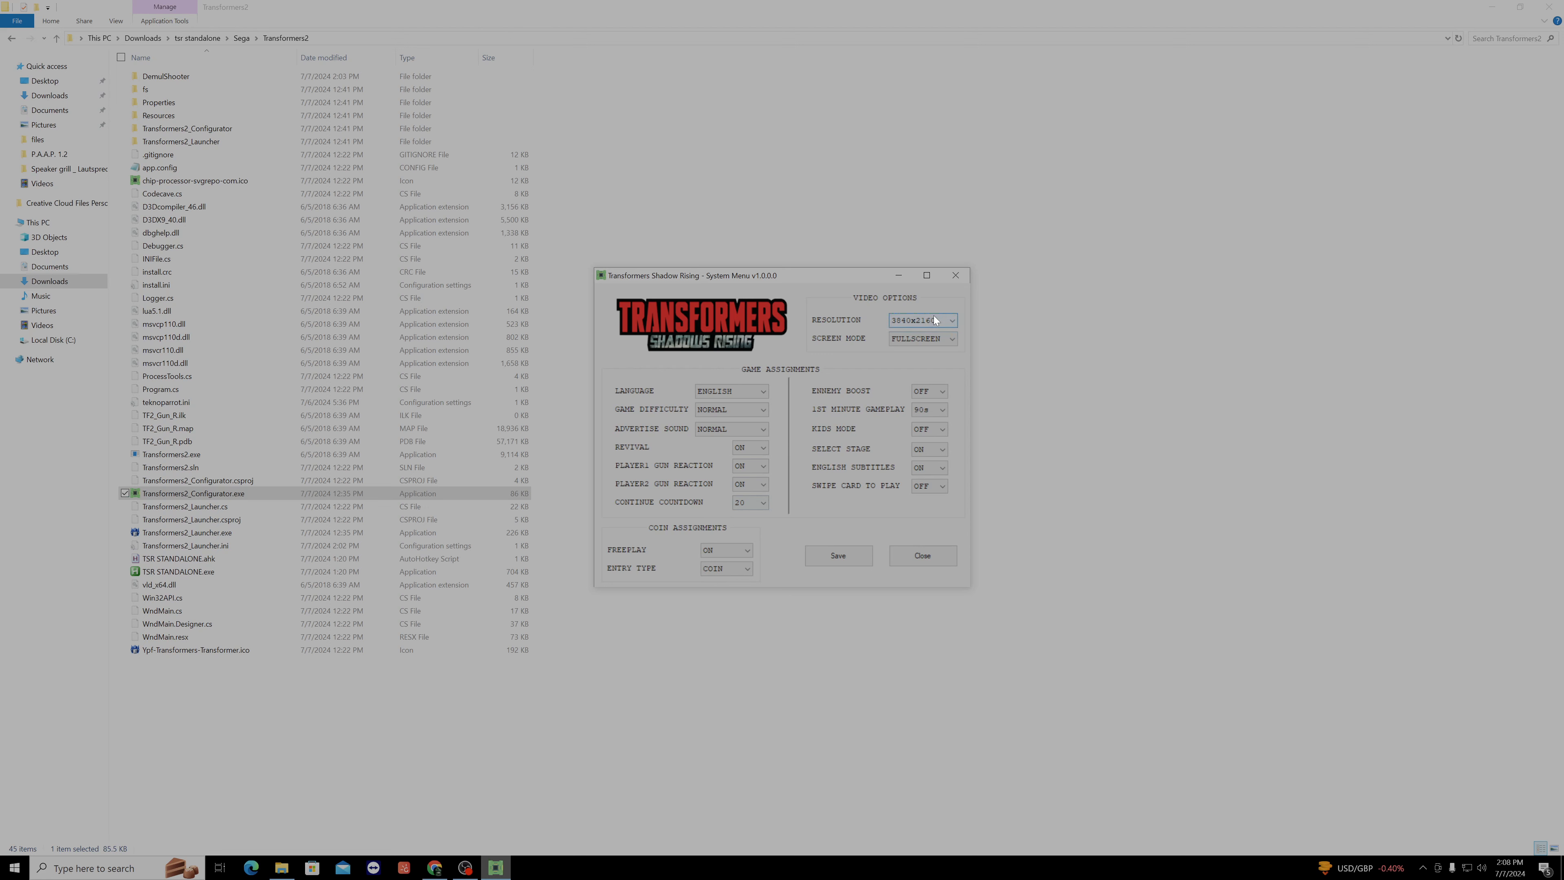
click(838, 554)
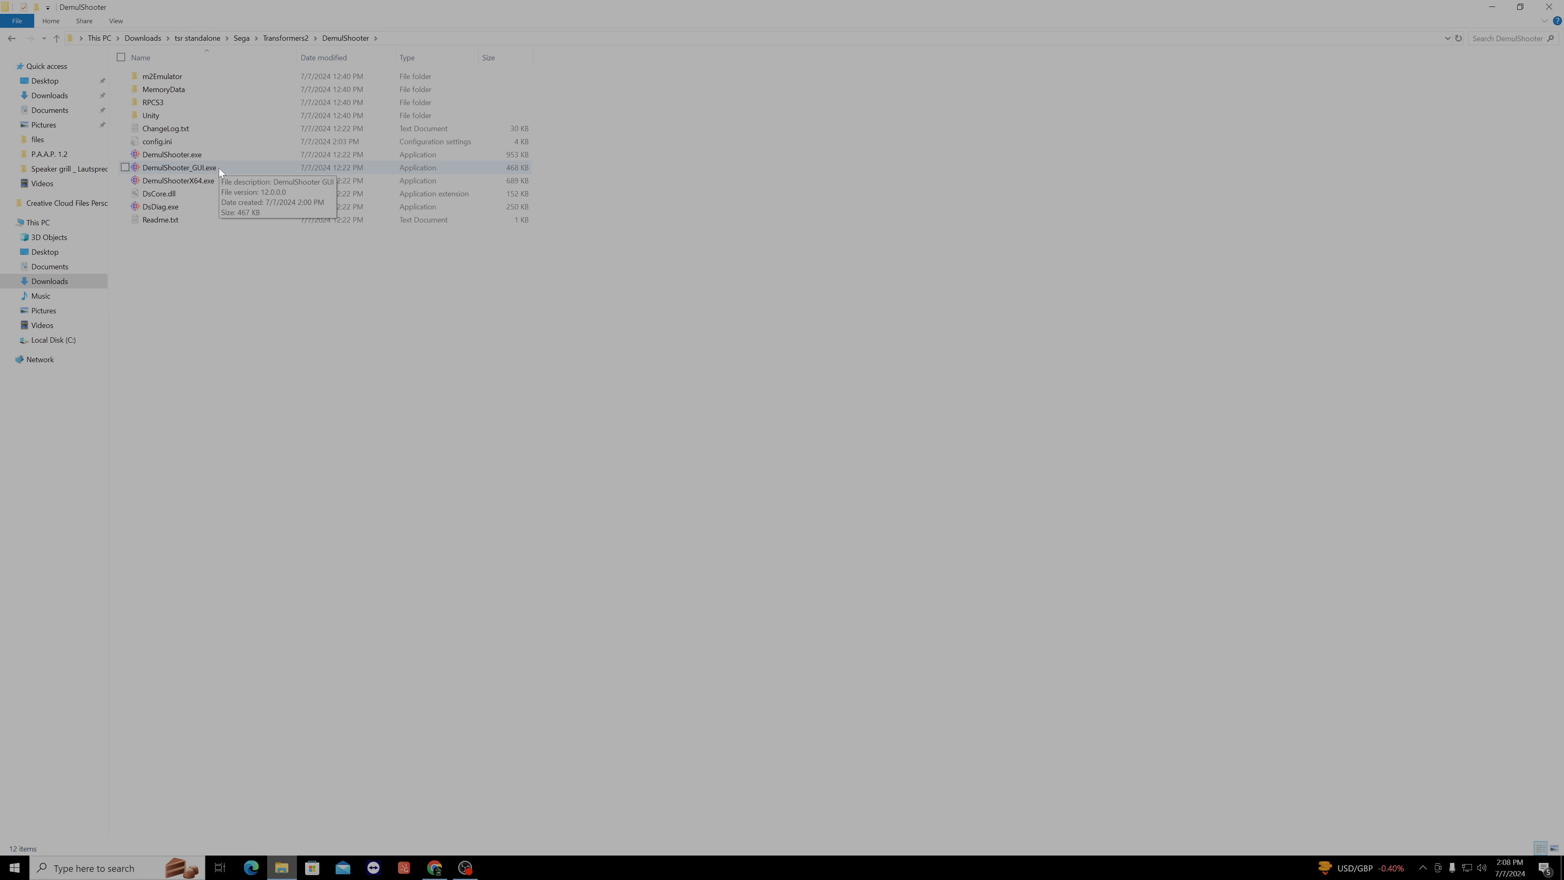
- Select DemulShooter_GUI.exe in the DemulShooter folder
click(179, 167)
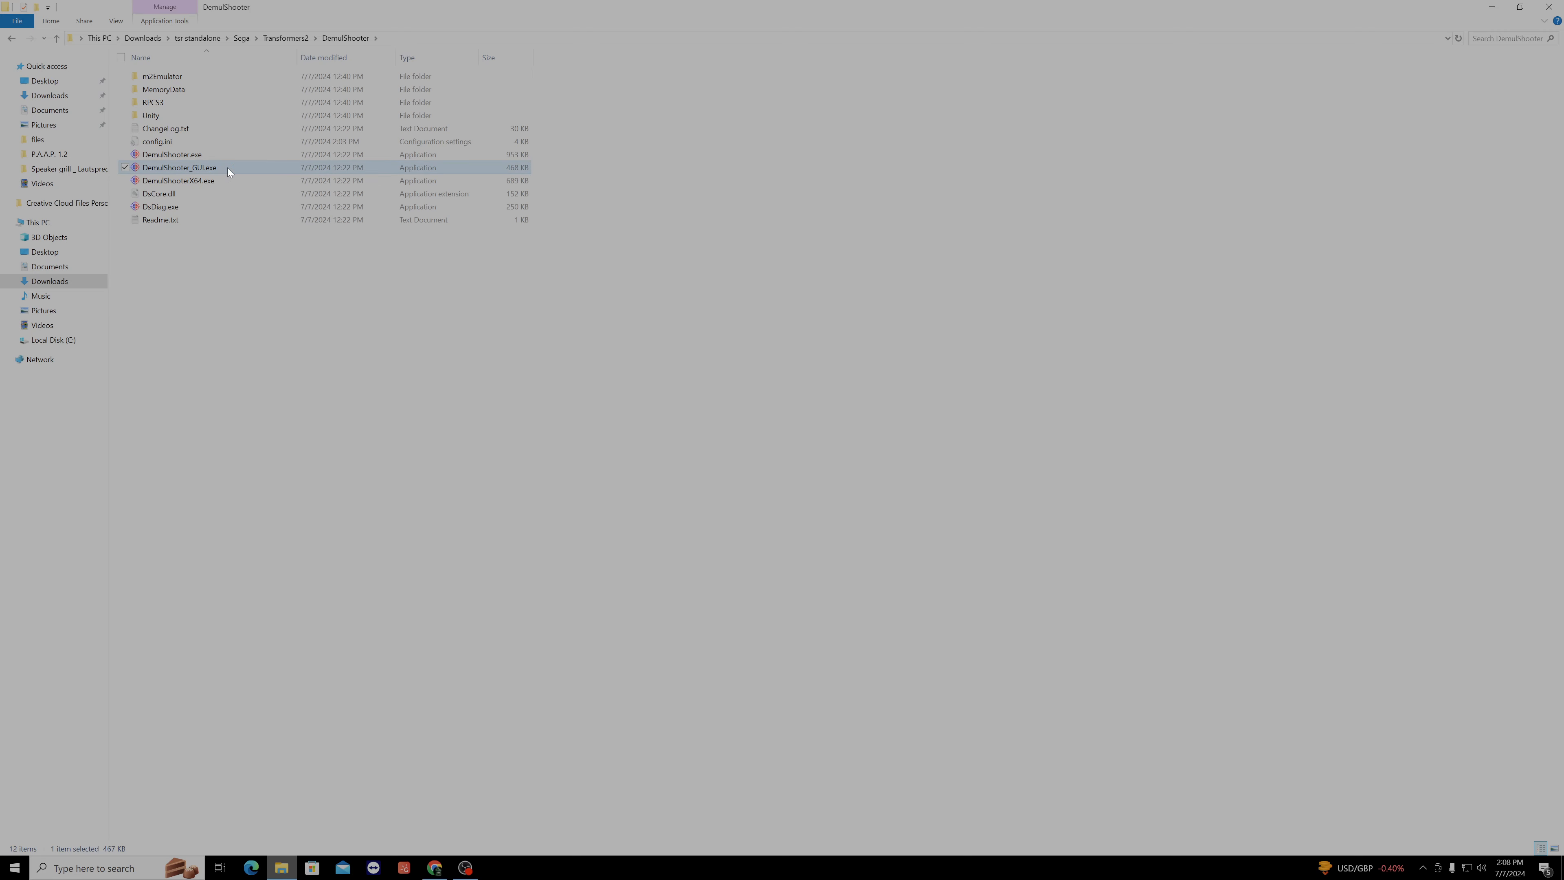
- Run DemulShooter_GUI.exe to view the P1 gun device, then close it
double_click(179, 168)
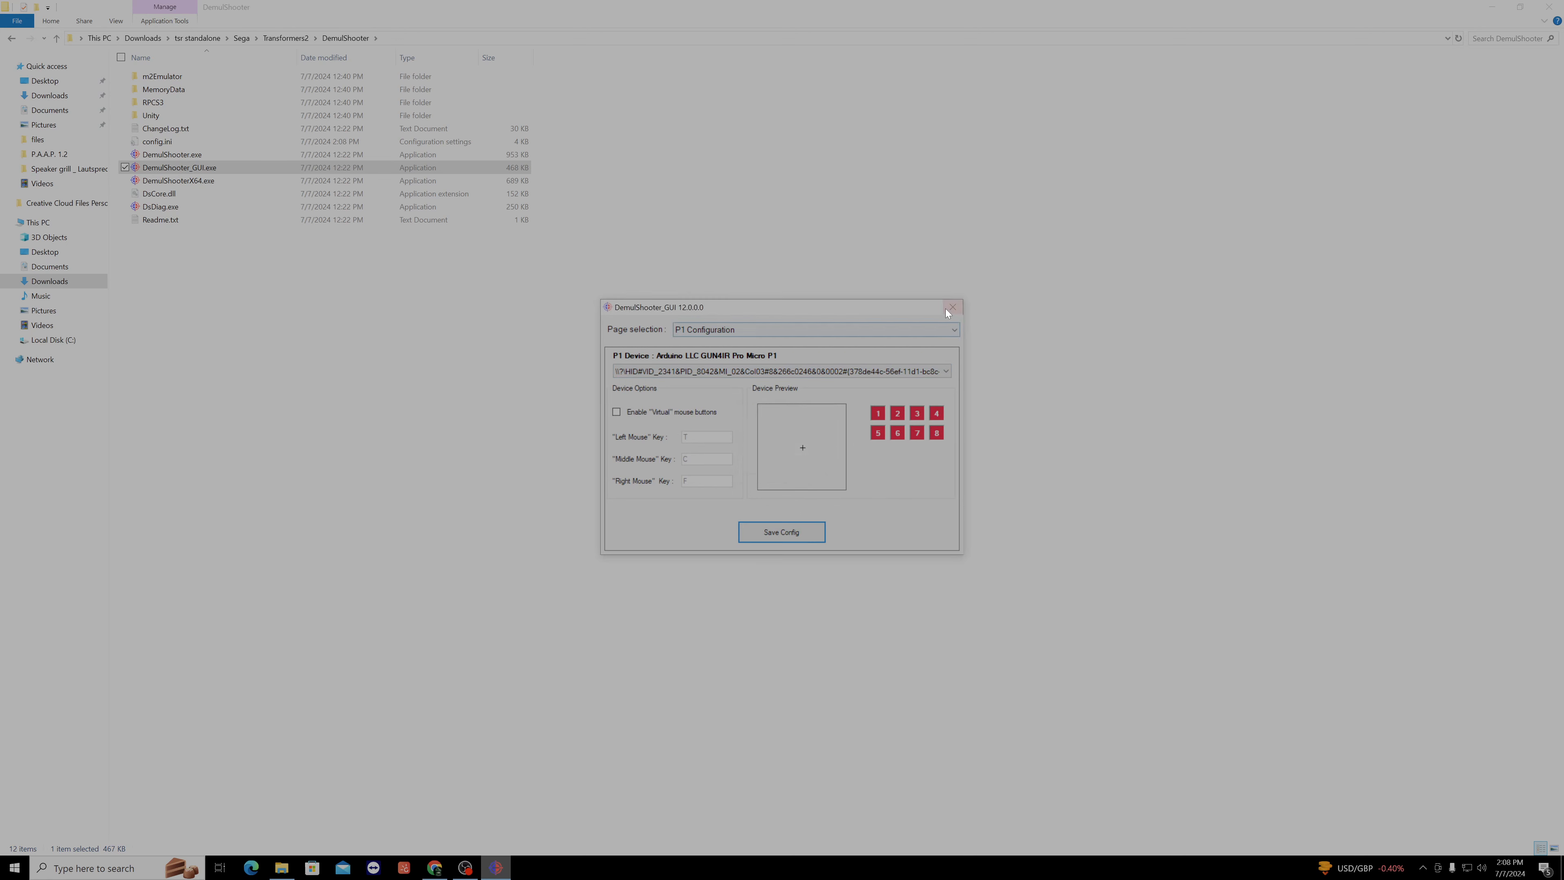
click(949, 308)
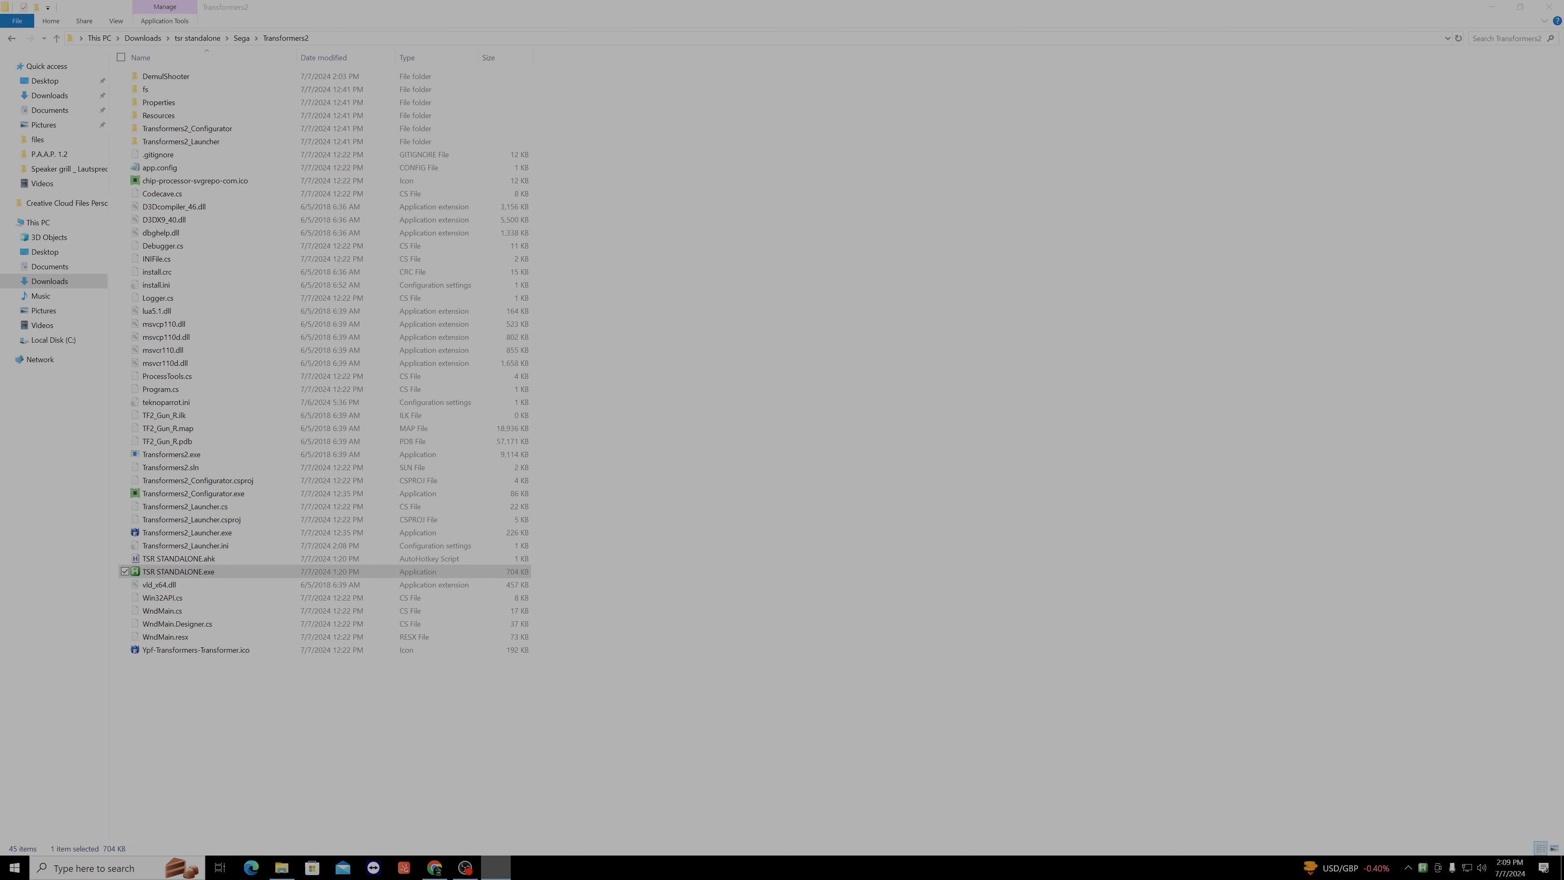
- Launch TSR STANDALONE.exe so Transformers Shadow Rising starts loading
double_click(177, 572)
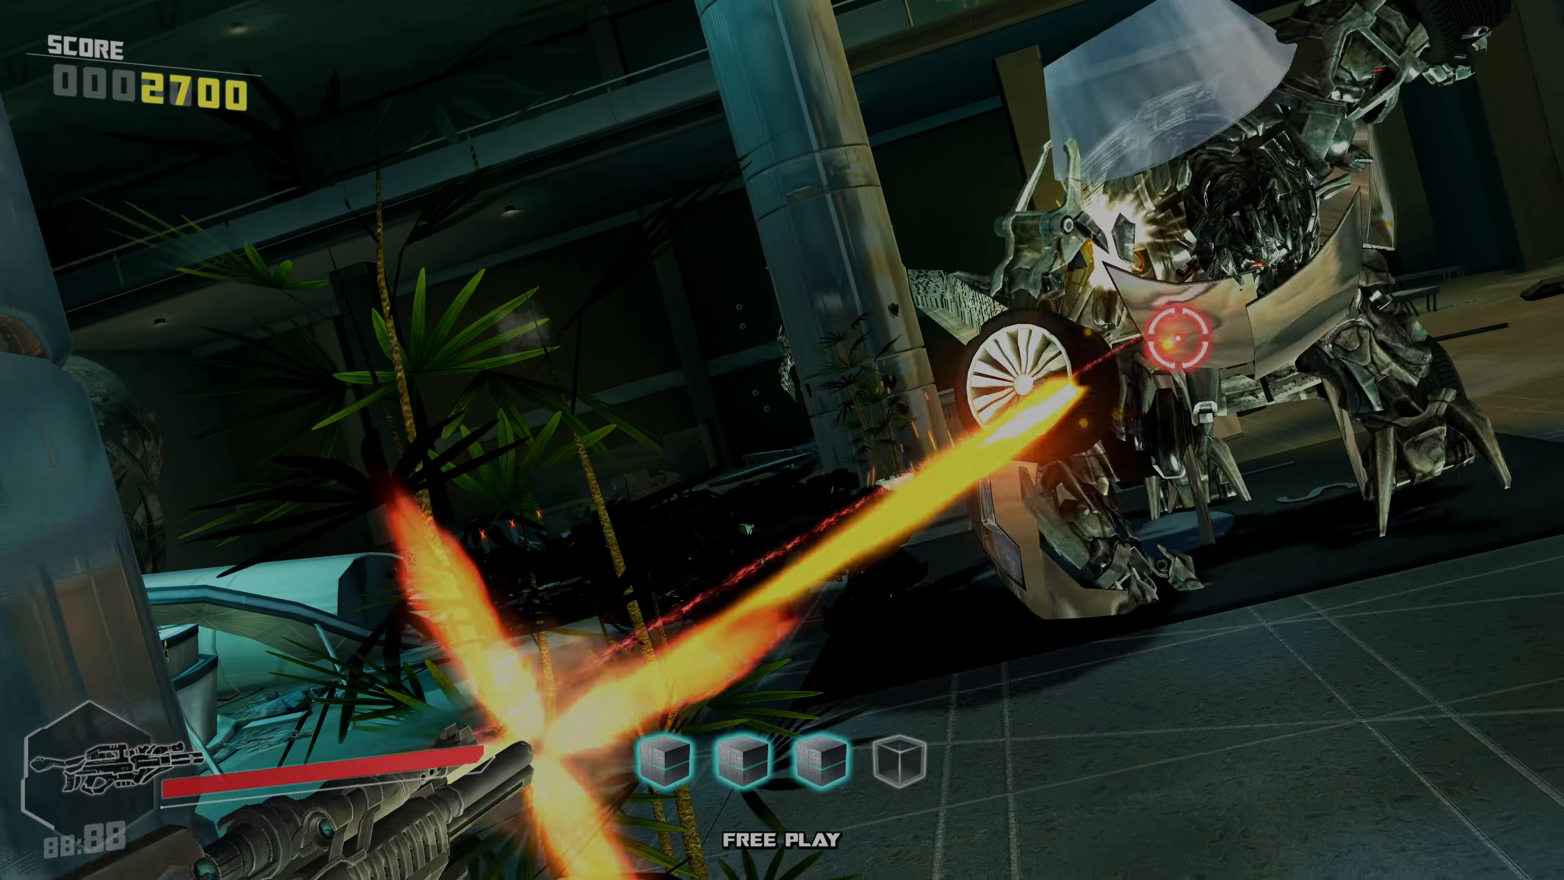
- Fire the light gun at an attacking robot enemy
click(1177, 344)
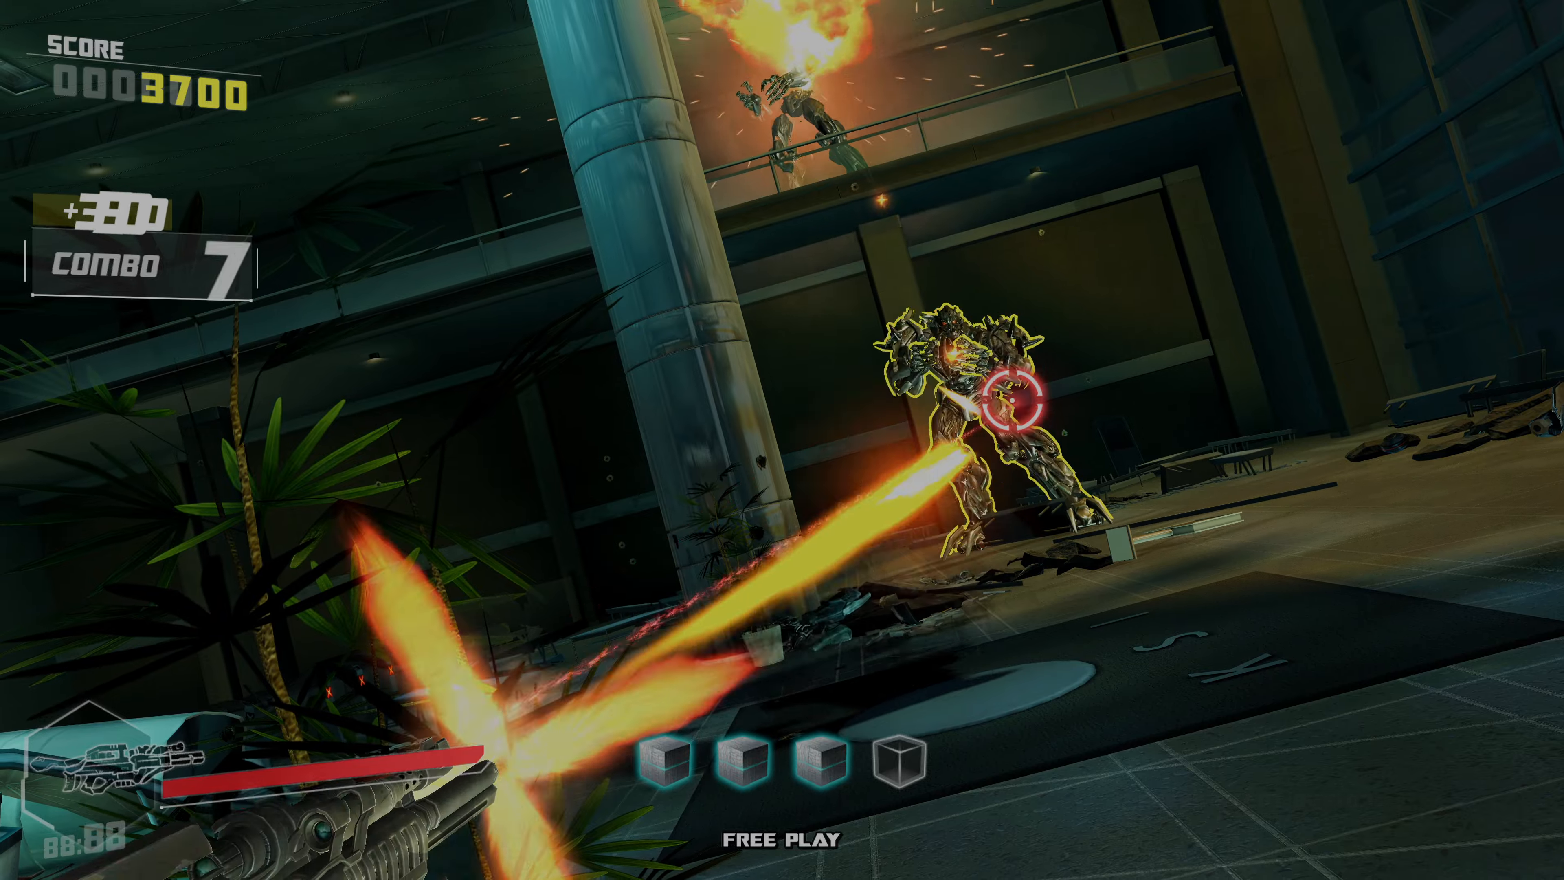